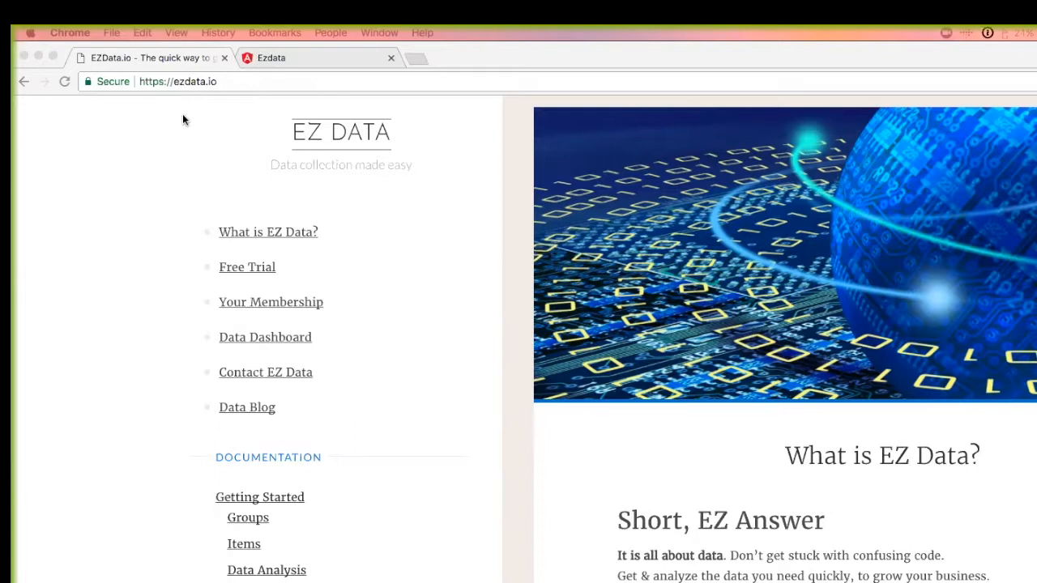
- Read down the EZ Data home page and go to the WordPress Plugin documentation
scroll(down, 3)
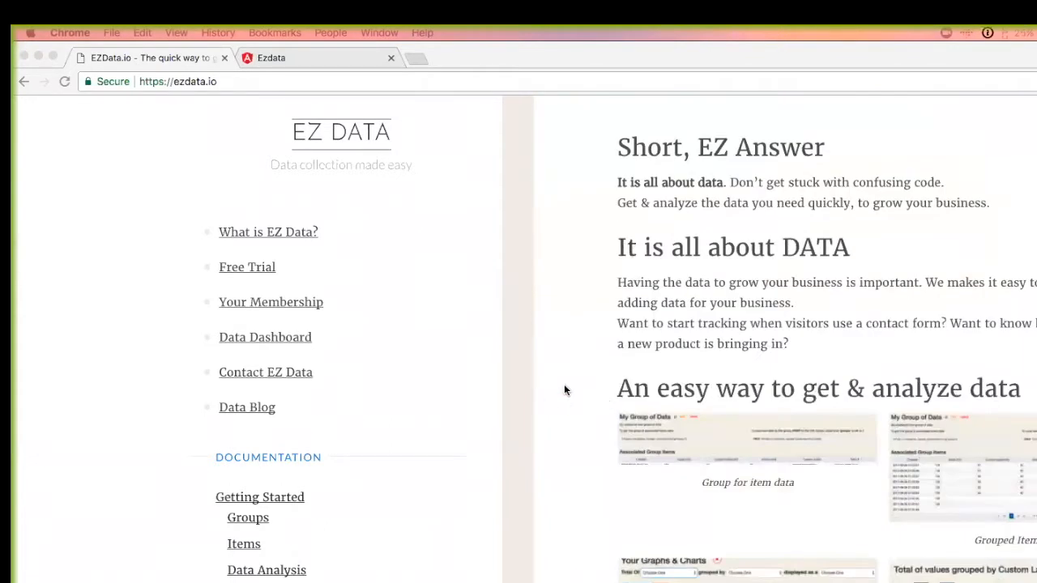
scroll(down, 3)
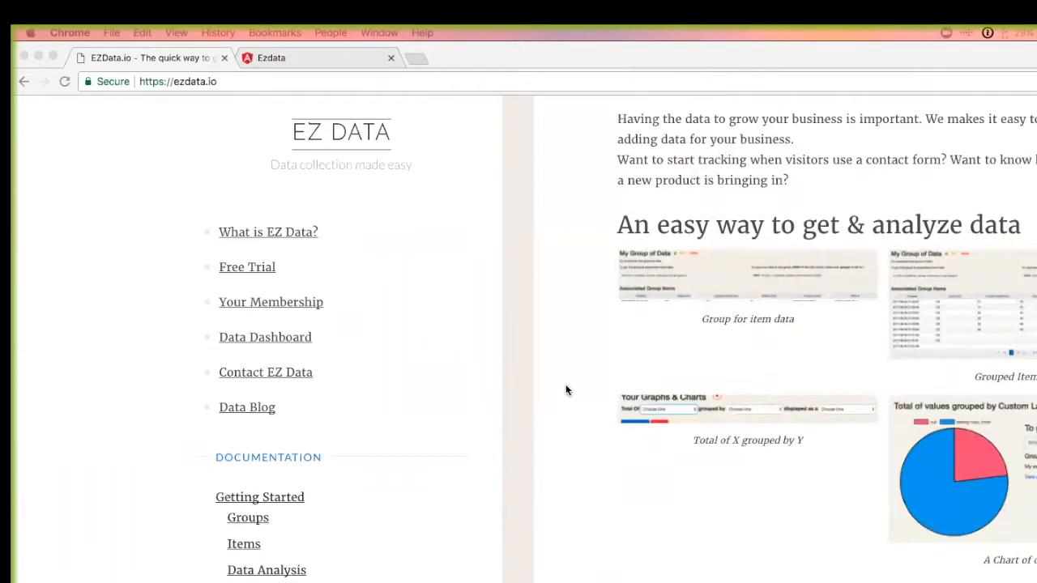
click(267, 231)
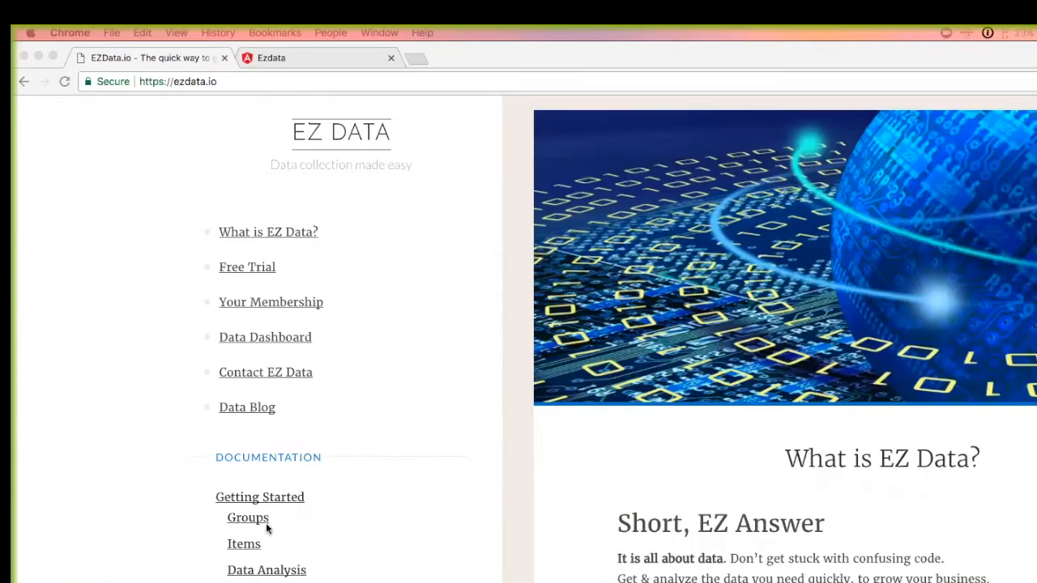
mouse_move(267, 526)
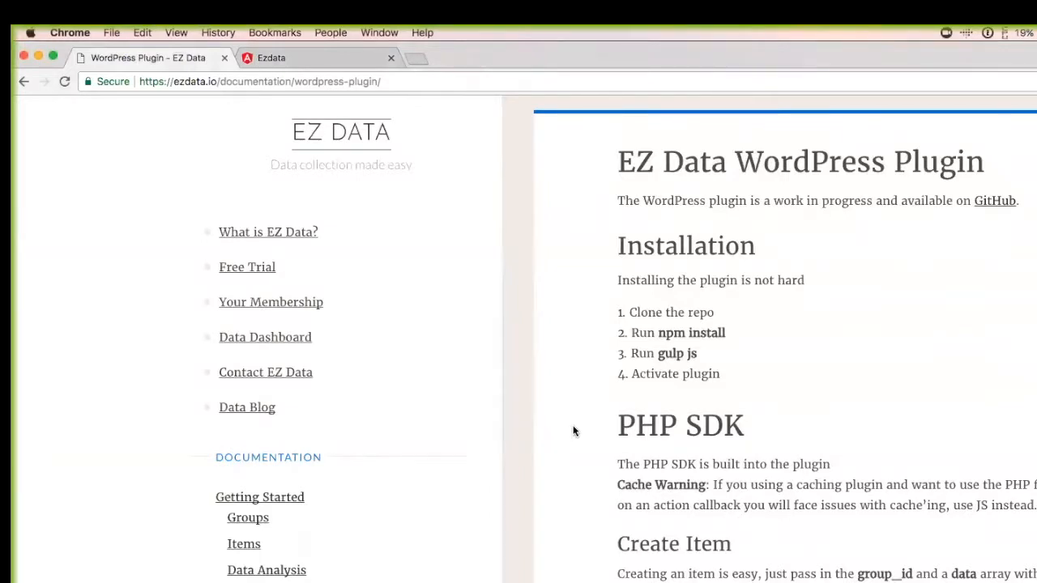
scroll(down, 3)
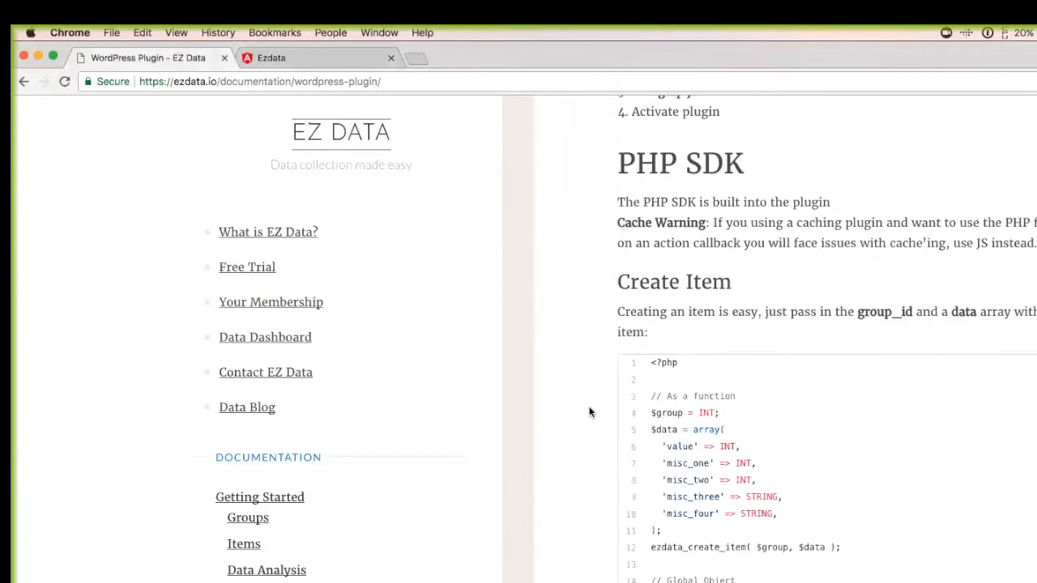
scroll(down, 3)
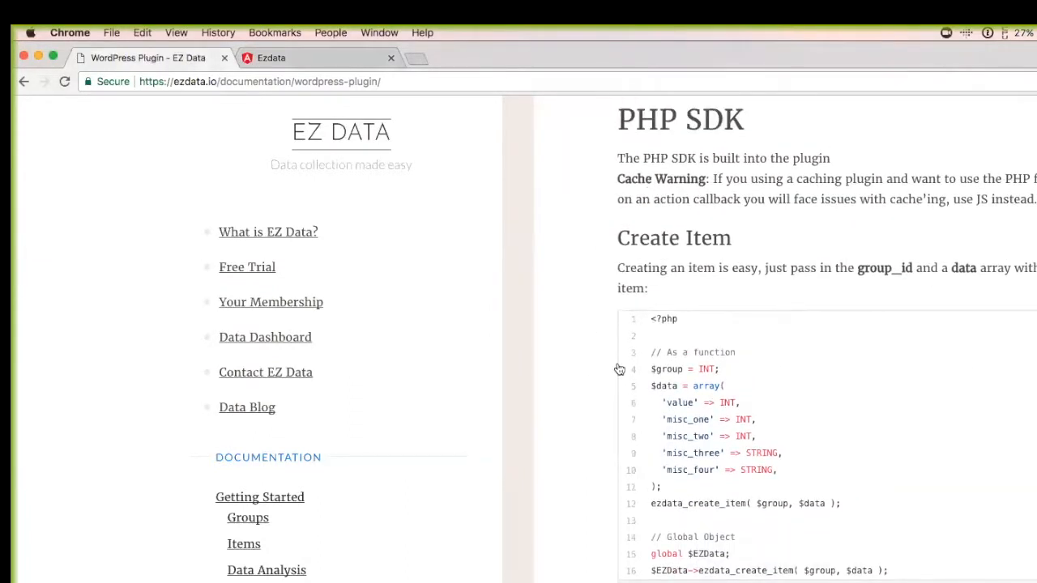
scroll(down, 3)
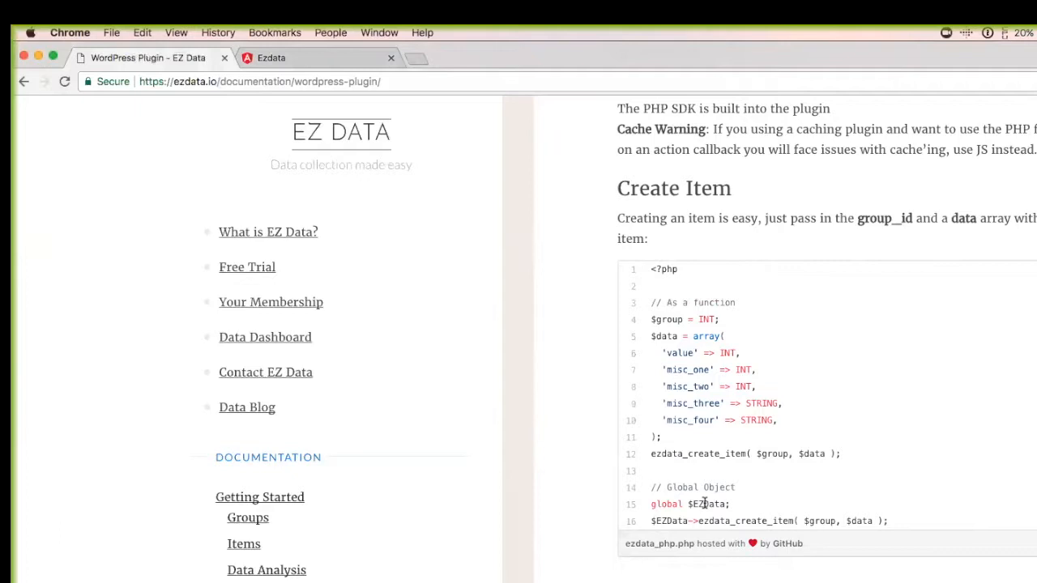
mouse_move(674, 487)
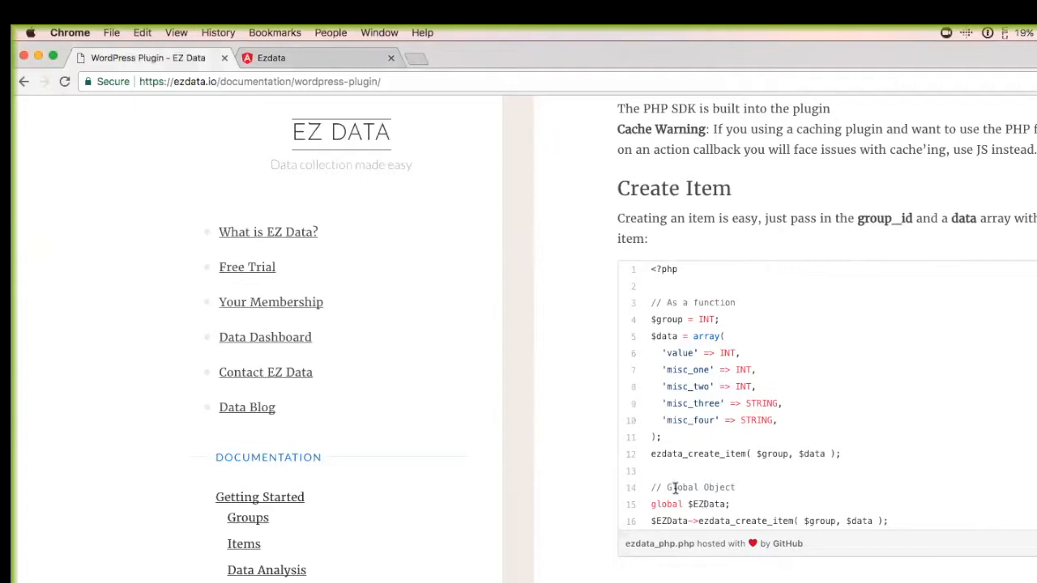
scroll(down, 3)
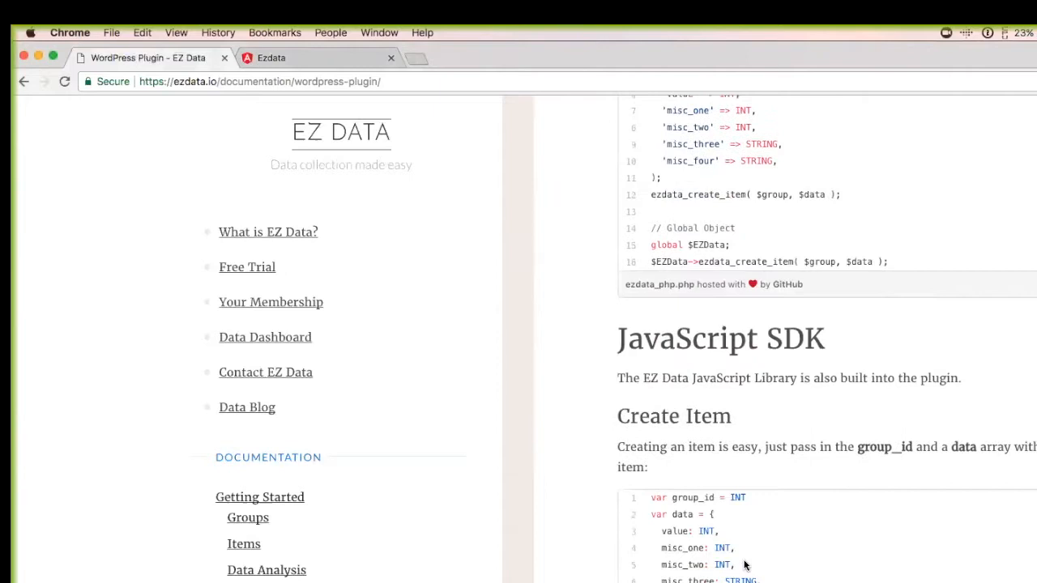
mouse_move(265, 337)
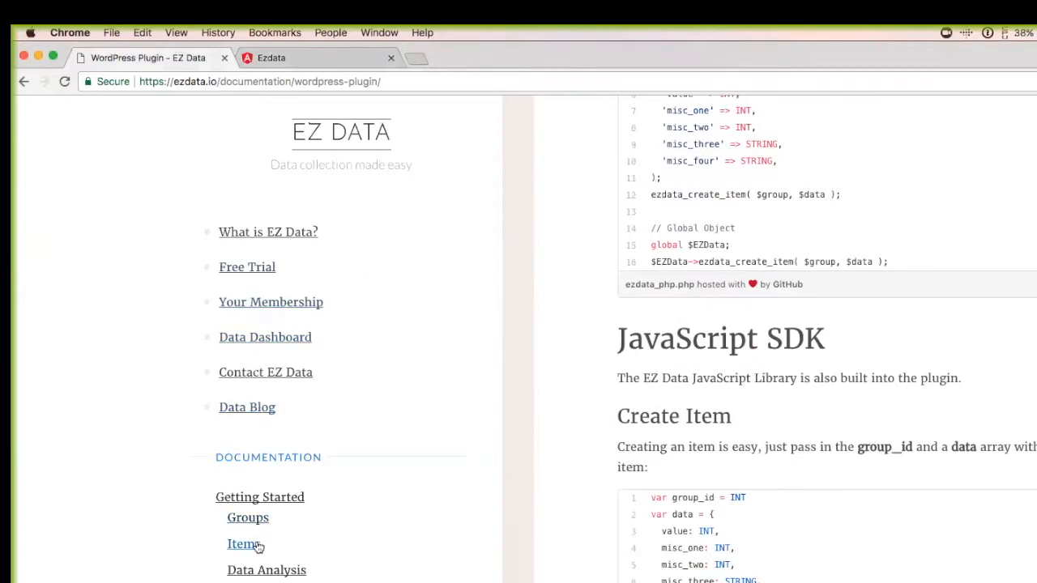
- View the Items documentation, down to the group items table and New Item section
click(243, 544)
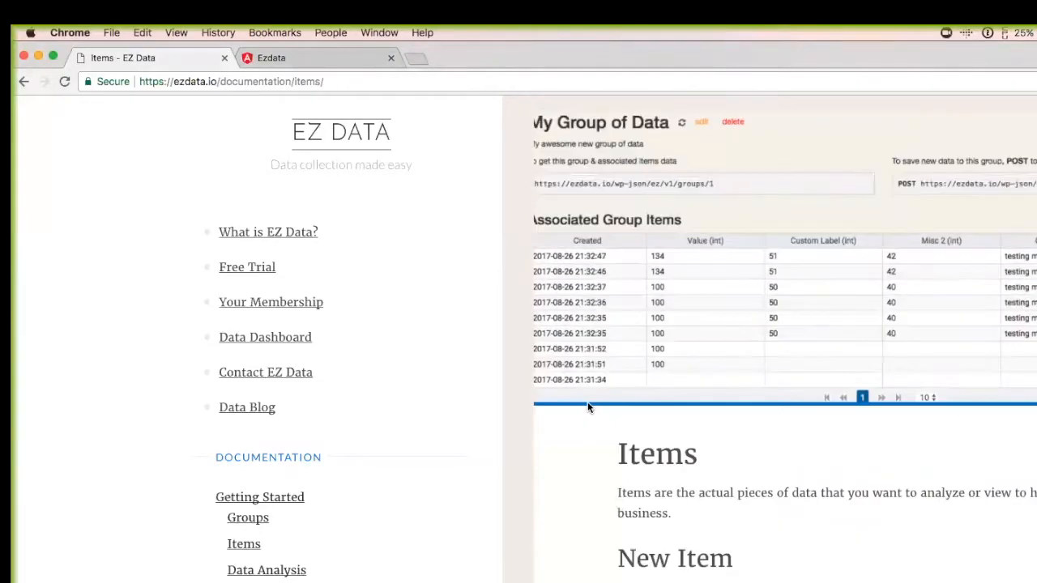
mouse_move(702, 364)
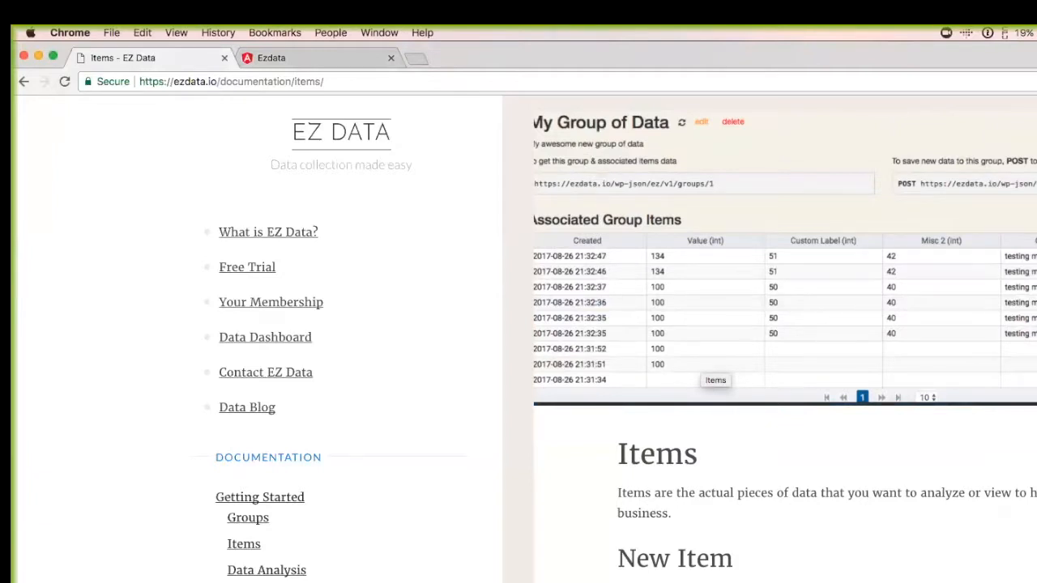
mouse_move(723, 308)
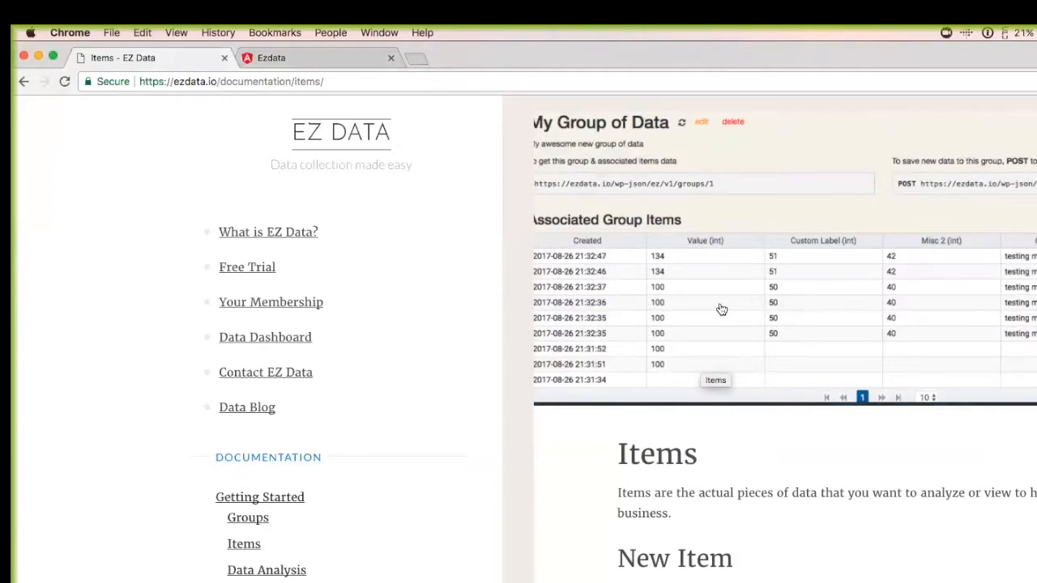
mouse_move(952, 266)
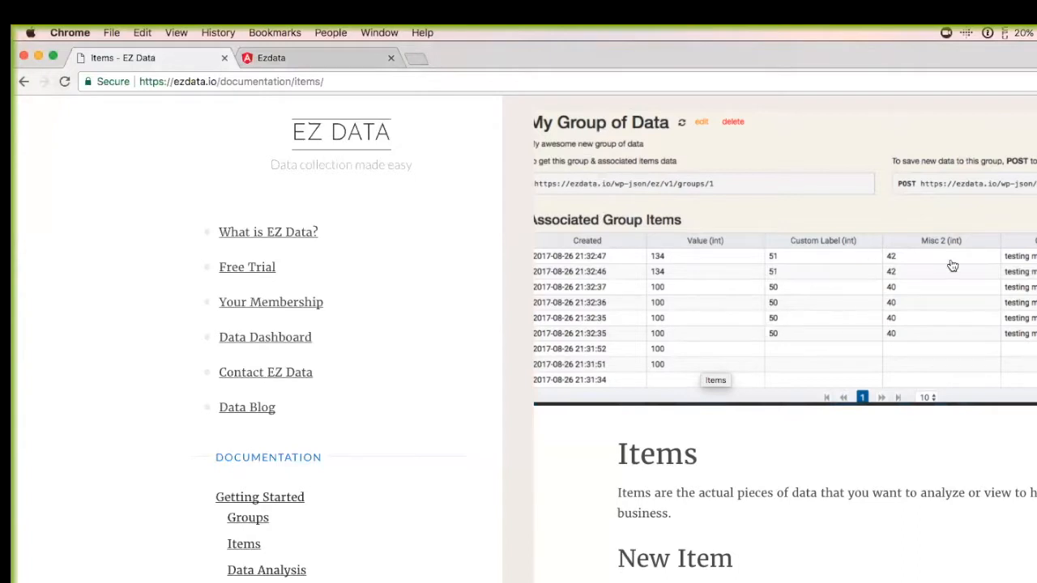
mouse_move(927, 277)
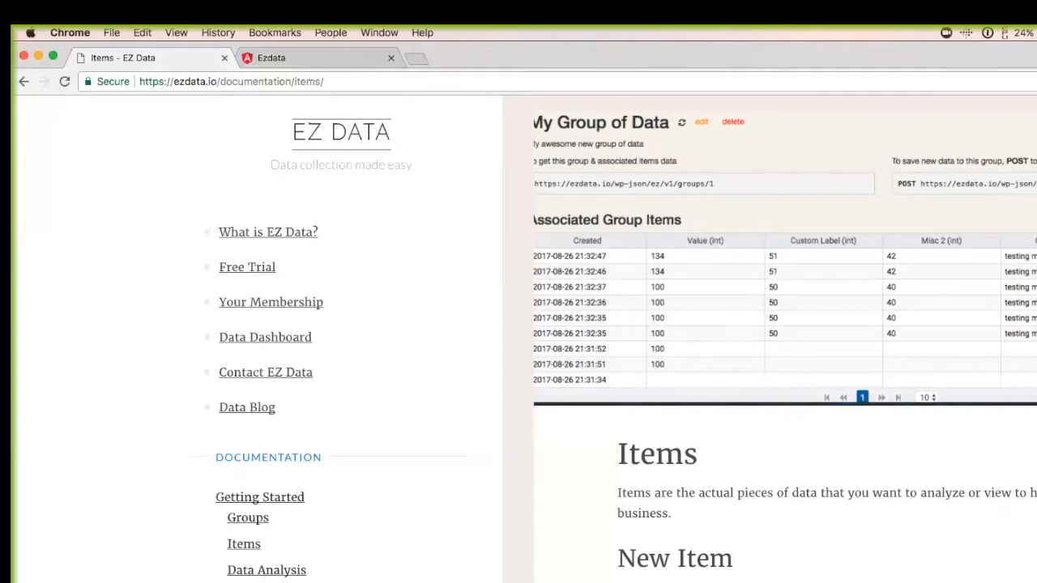
mouse_move(755, 282)
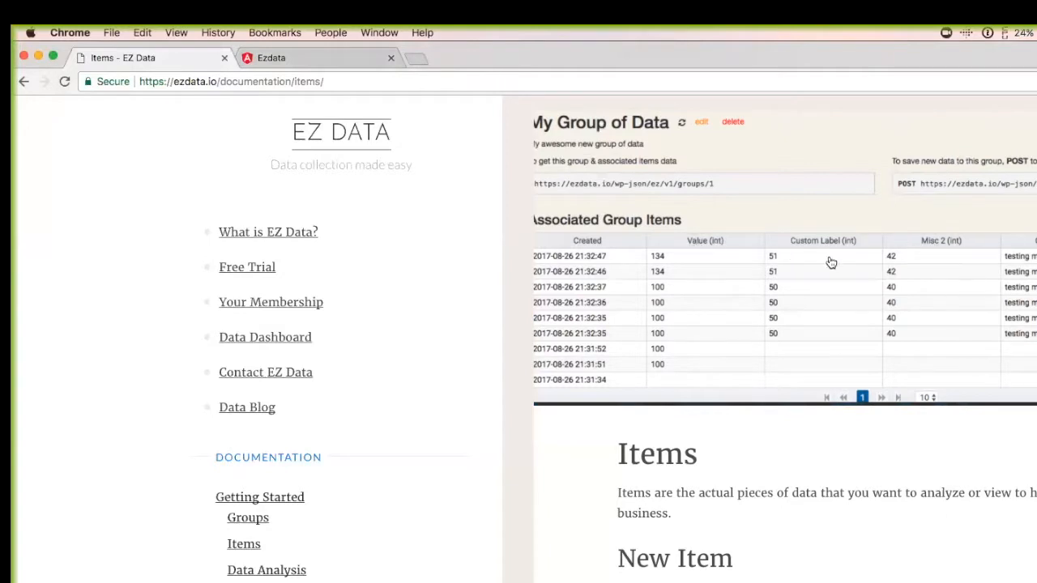
scroll(down, 3)
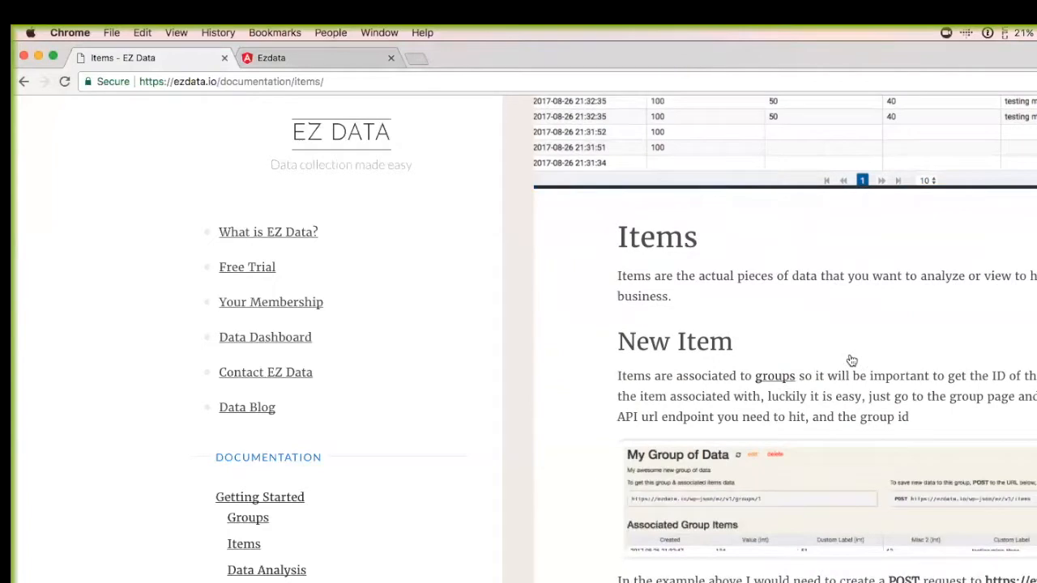
mouse_move(274, 461)
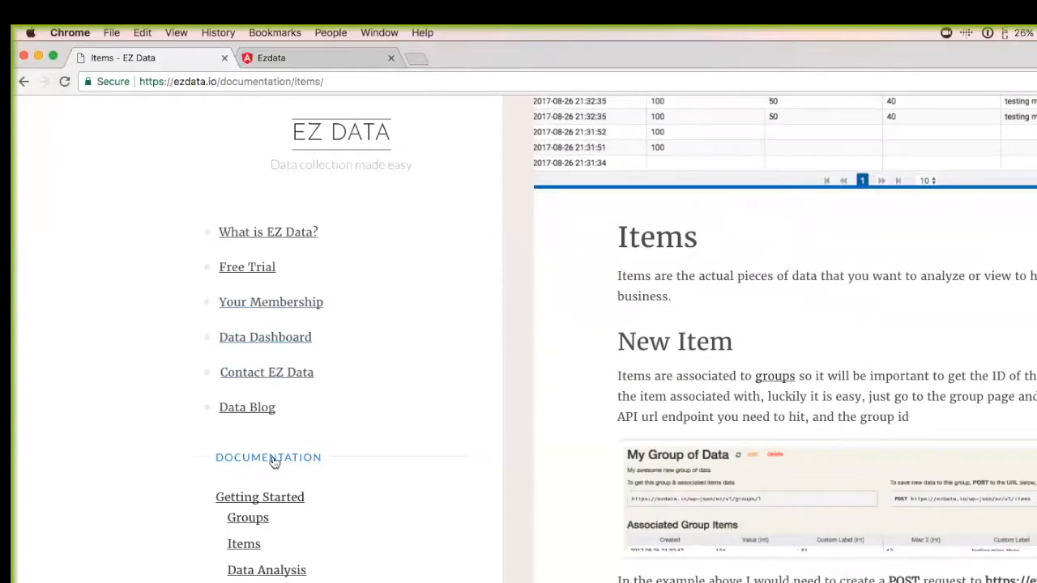
- View the Groups documentation through Create a Group and Misc Data
click(246, 519)
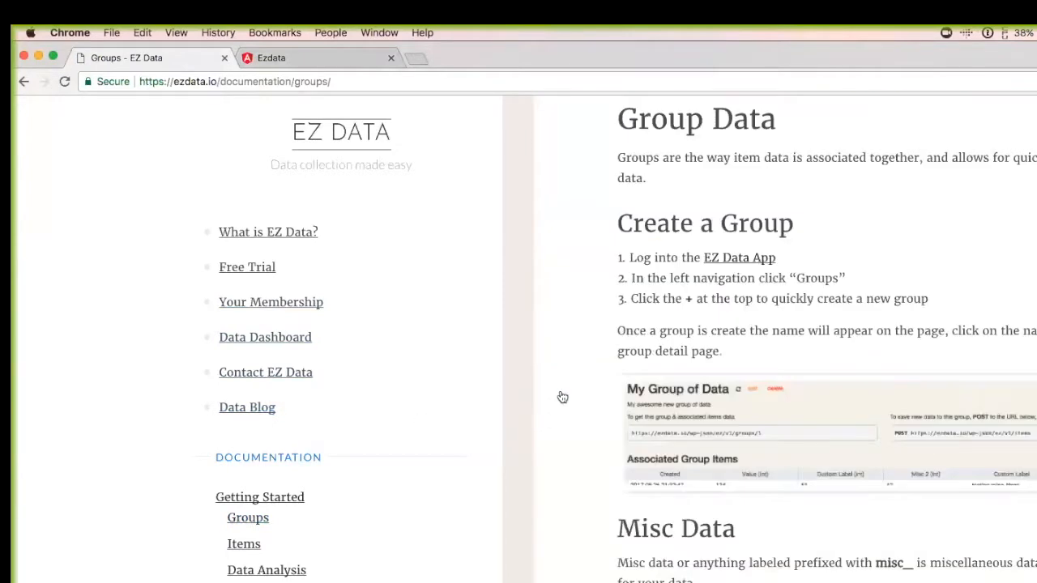
scroll(down, 3)
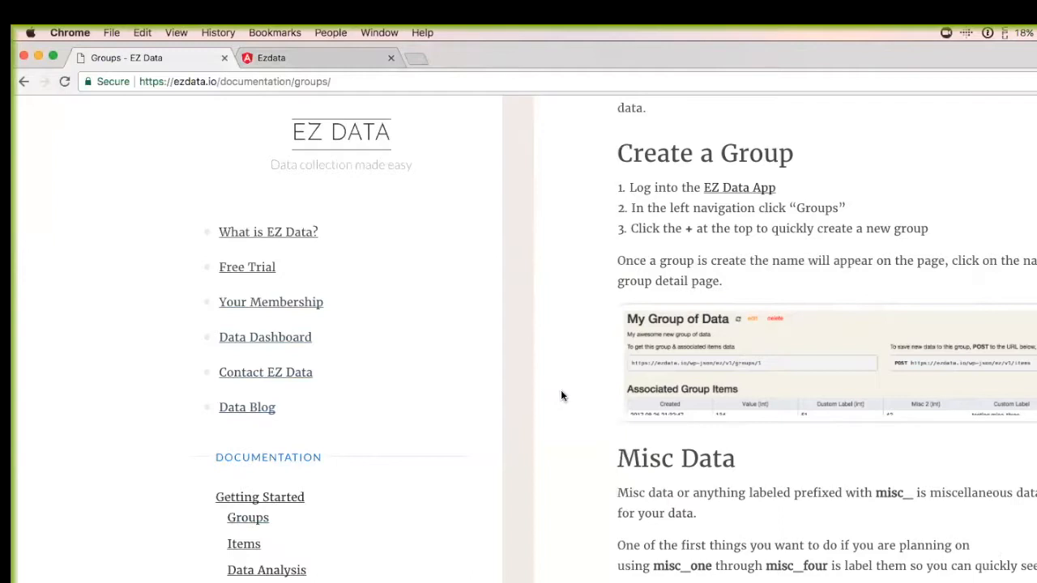
scroll(down, 3)
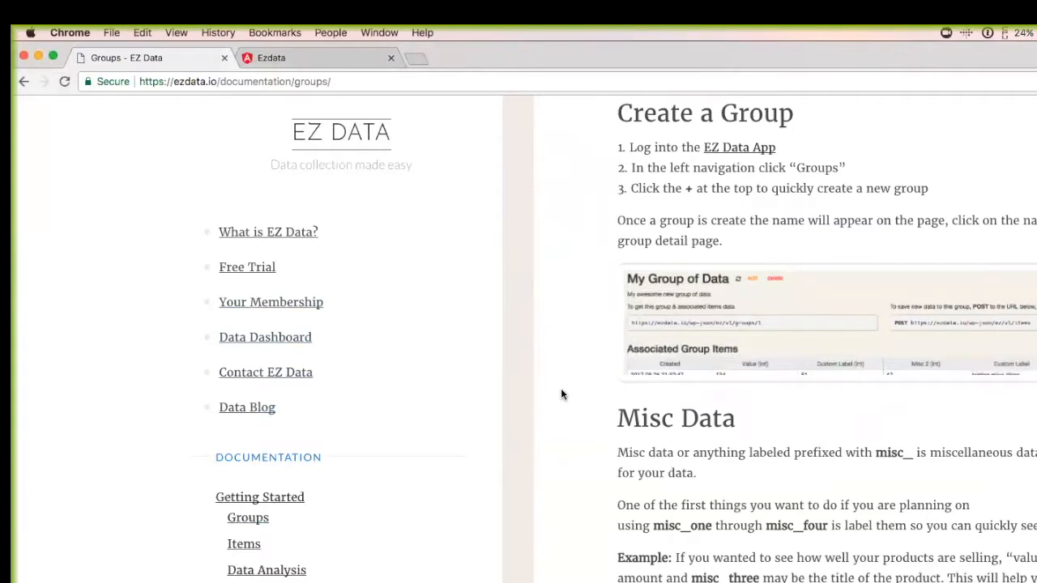
mouse_move(235, 279)
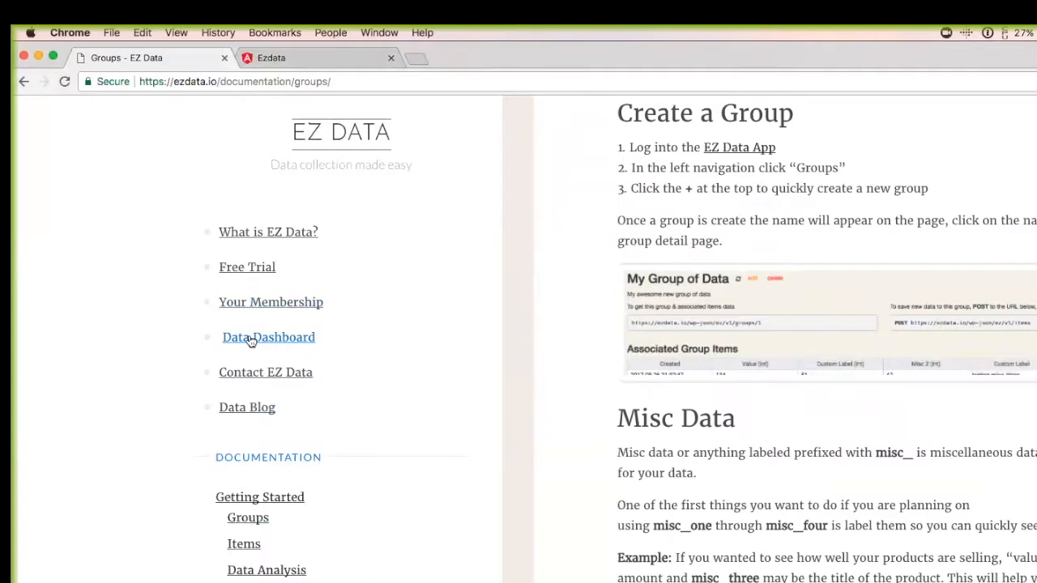
- Go to the Data Dashboard showing the JWT token and latest Podcast Views data
click(269, 337)
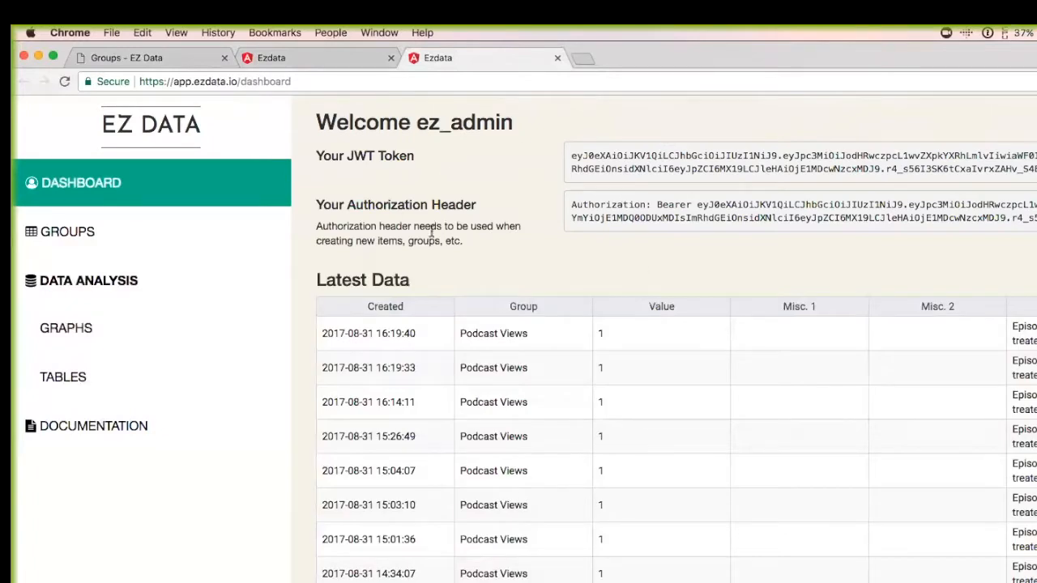
mouse_move(939, 242)
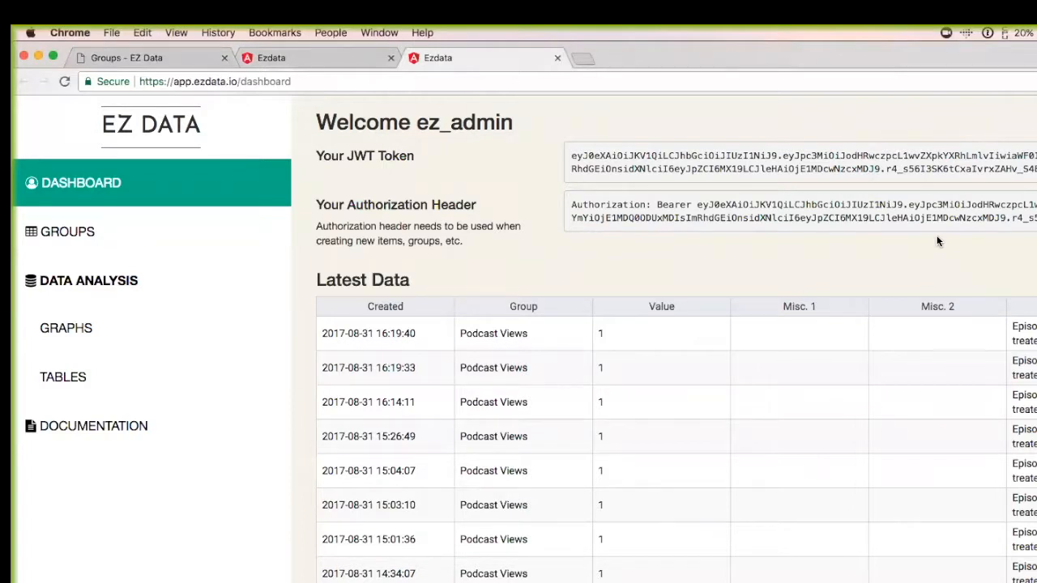
mouse_move(194, 269)
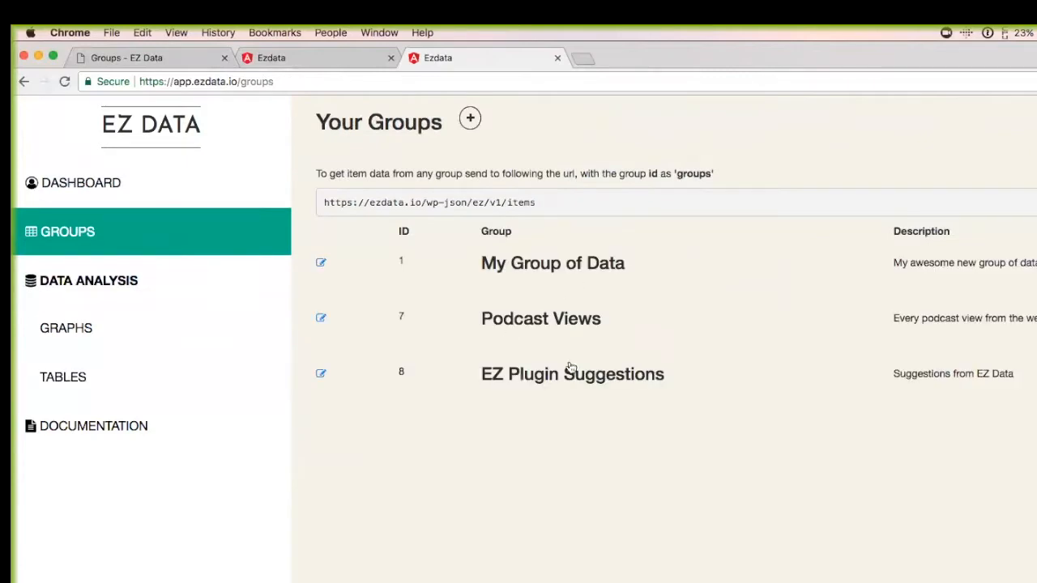
mouse_move(561, 326)
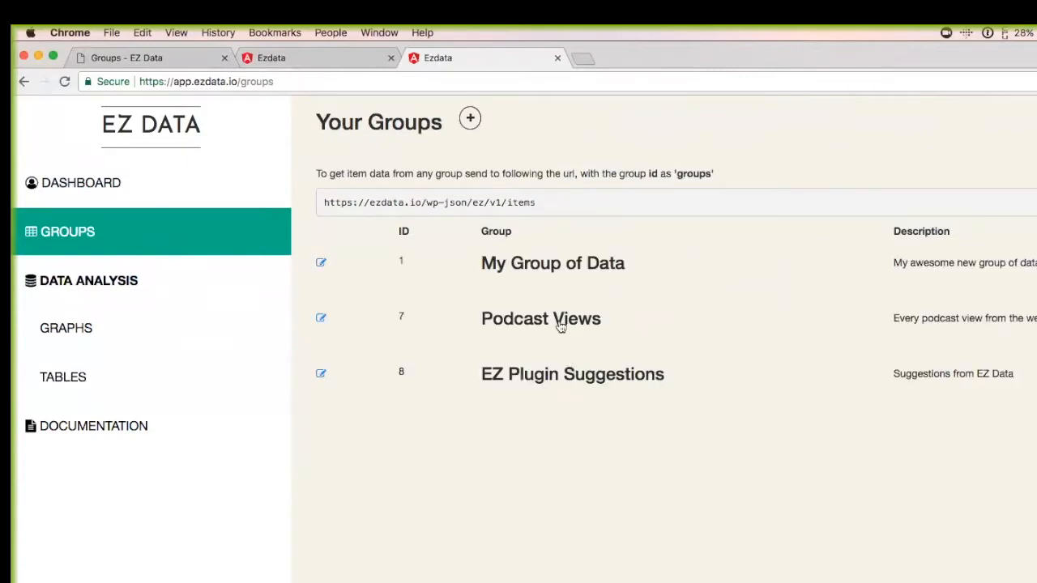
- View the Podcast Views group's API endpoints and associated items table
click(542, 318)
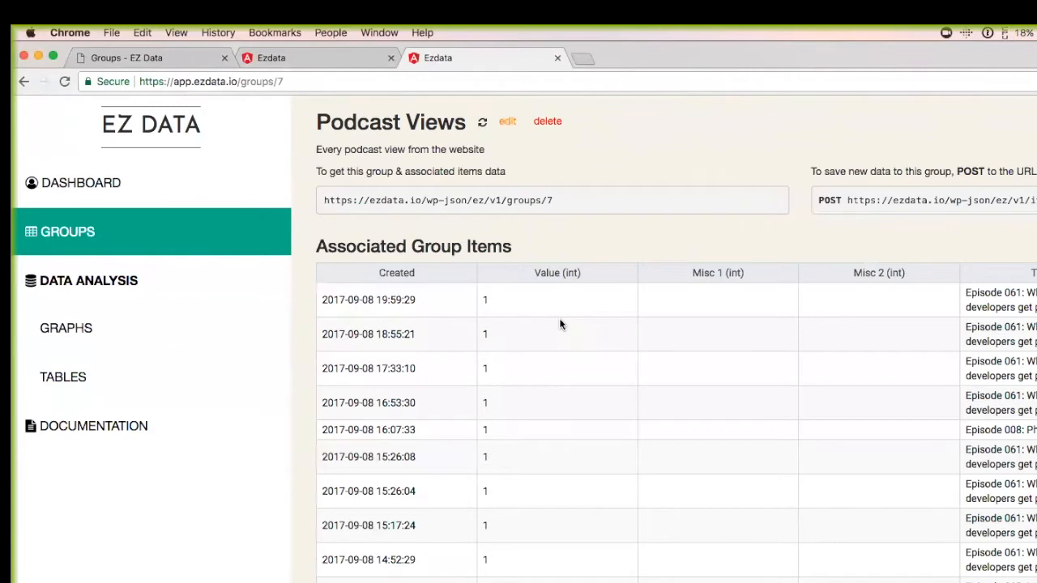
mouse_move(559, 314)
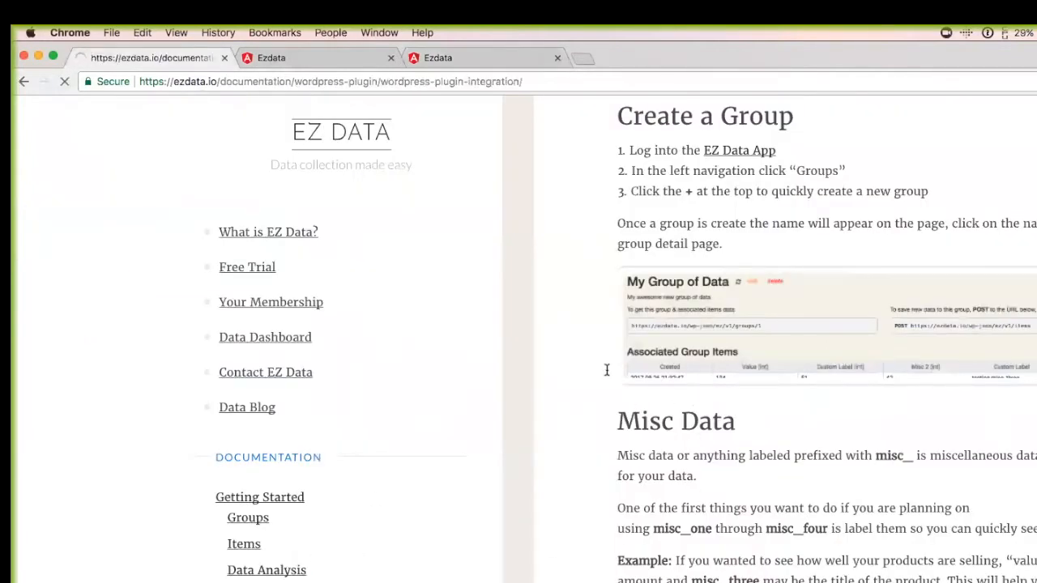
- Read further down the Create a Group documentation before visiting Graphs
scroll(down, 3)
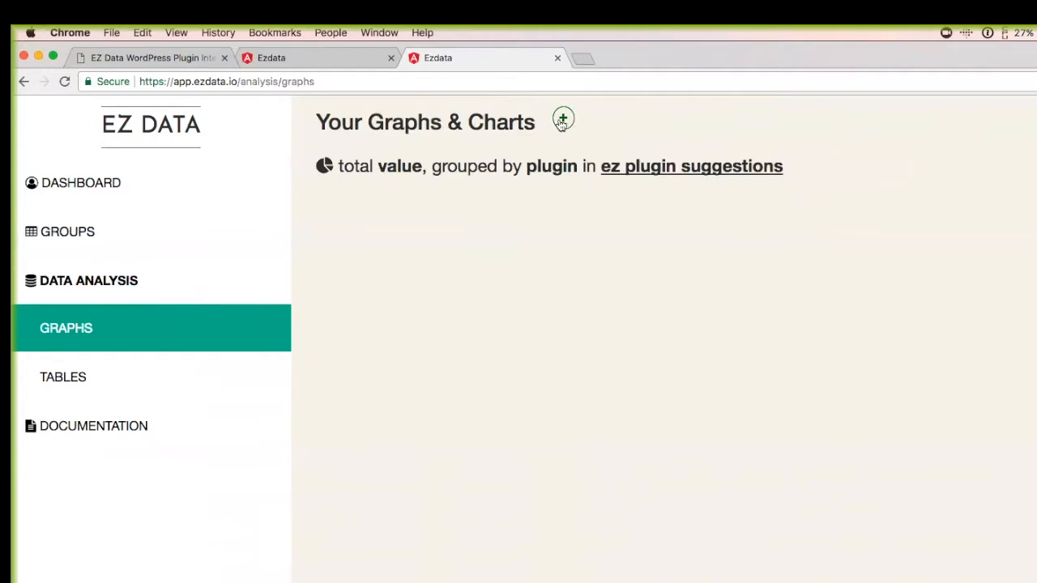
- Start a new graph for EZ Plugin Suggestions and review the chart types without choosing one
click(564, 120)
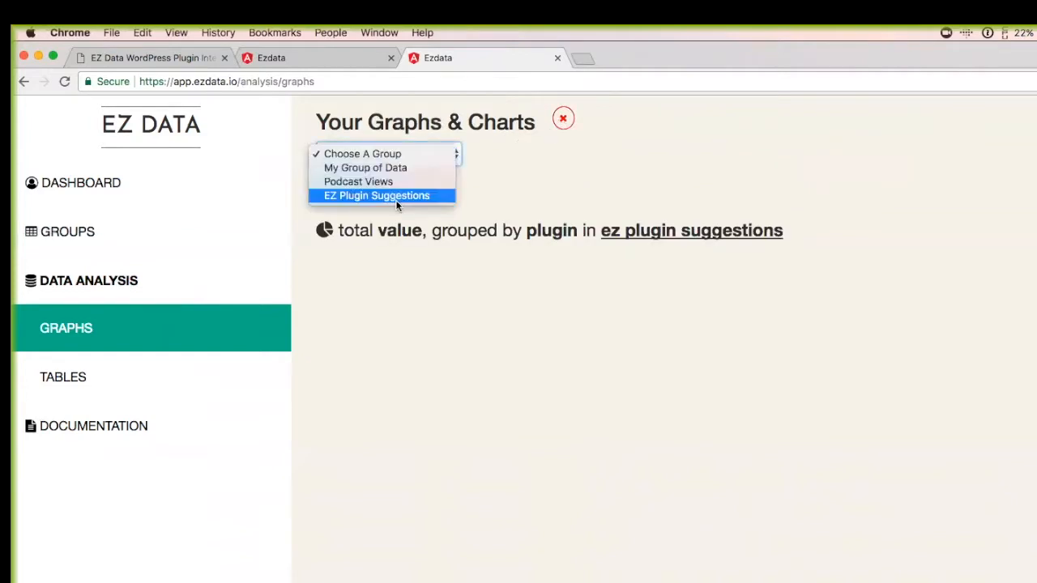
click(376, 195)
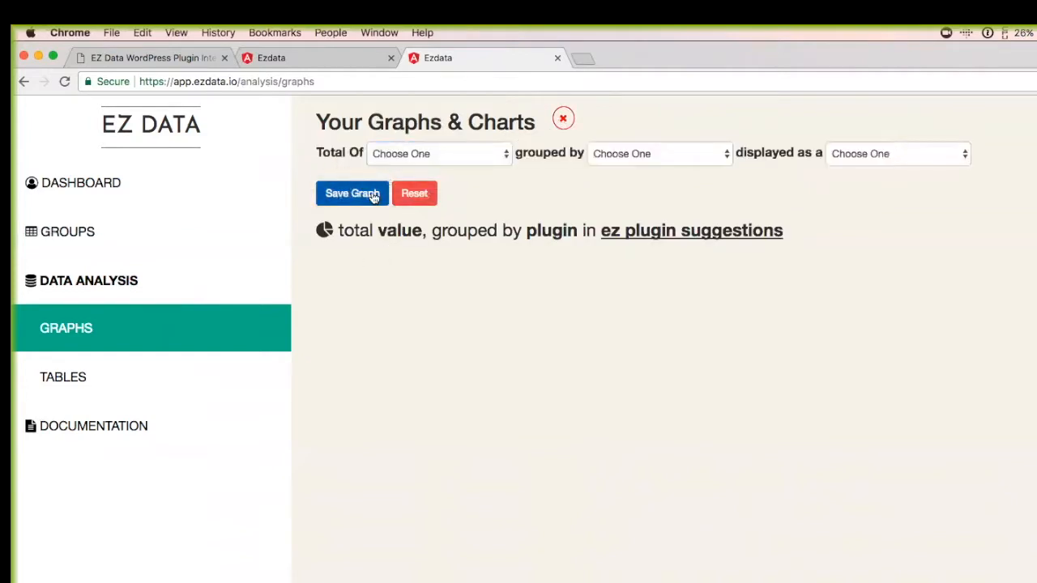
mouse_move(834, 159)
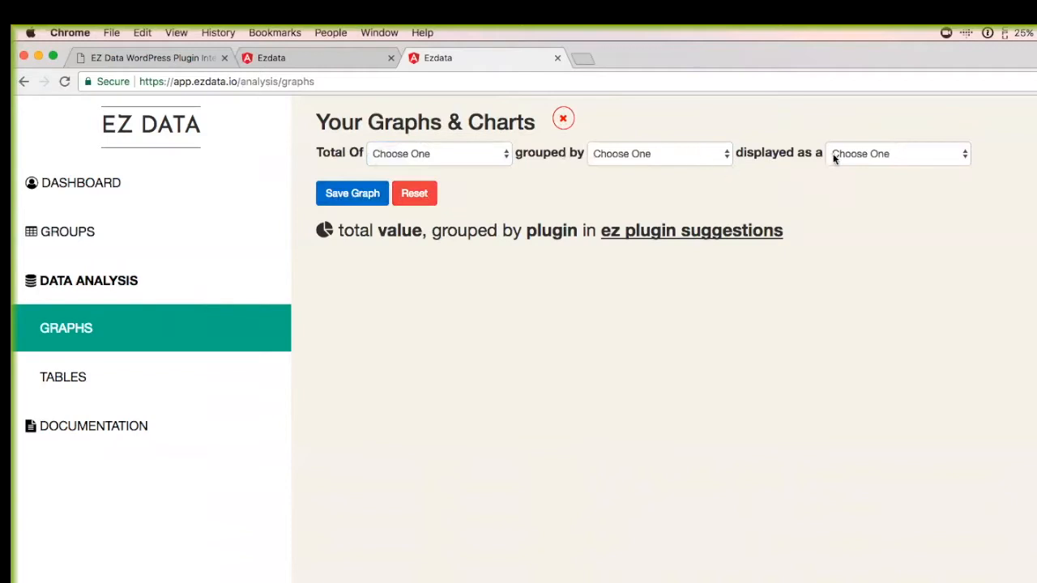
click(897, 152)
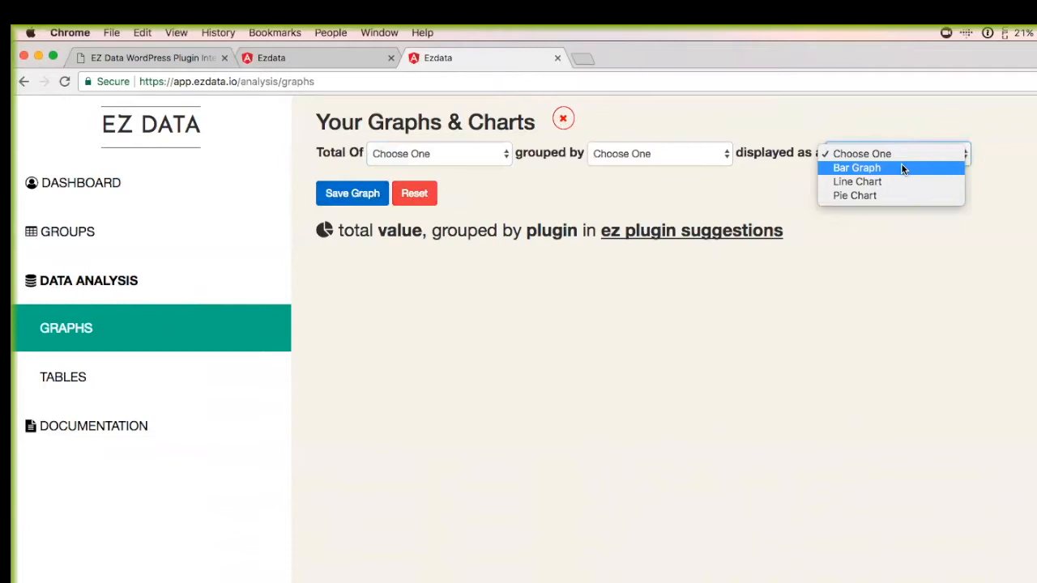
mouse_move(697, 176)
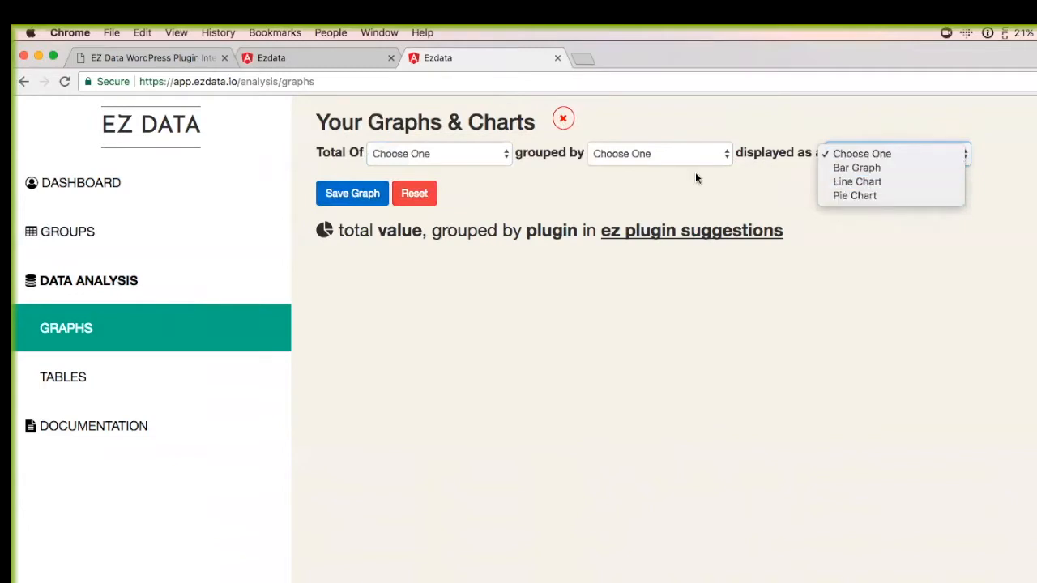
click(862, 152)
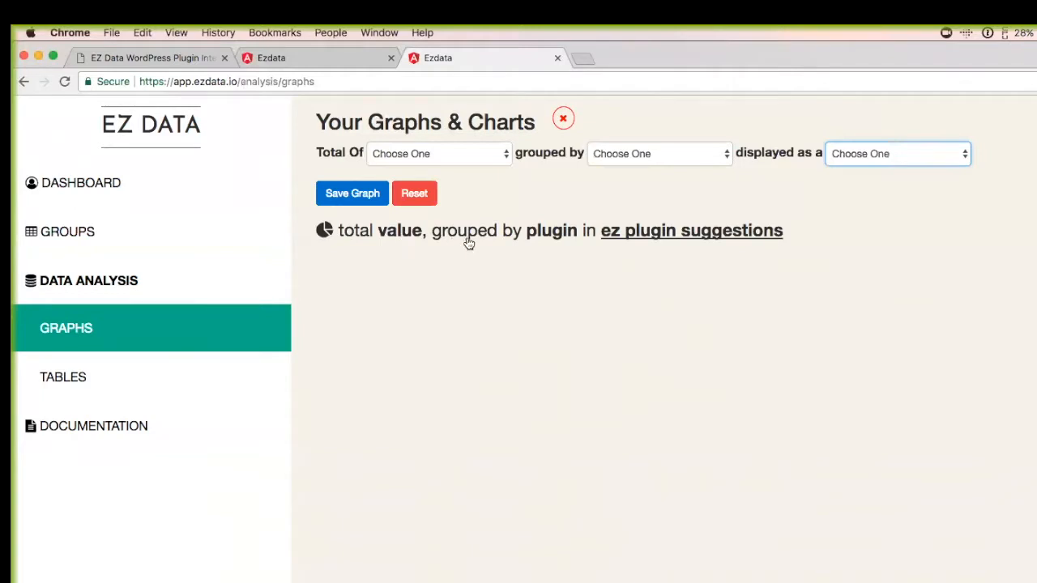
mouse_move(682, 240)
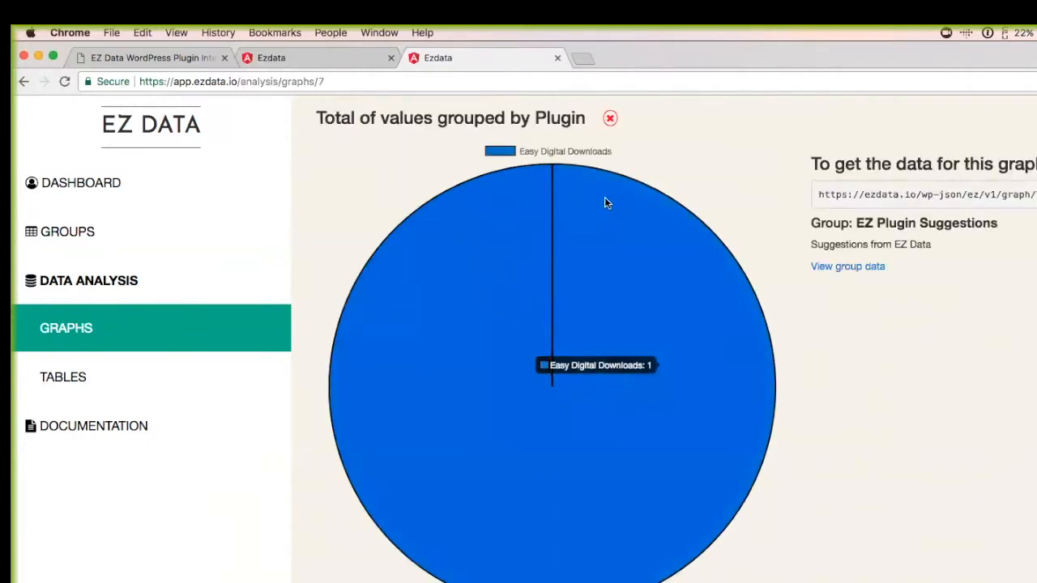
mouse_move(802, 143)
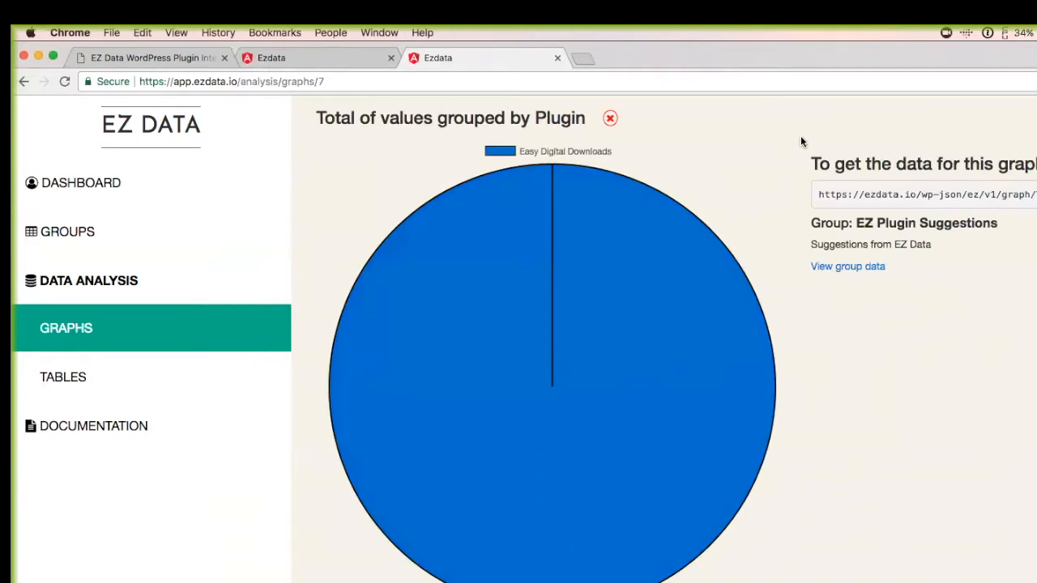
mouse_move(543, 182)
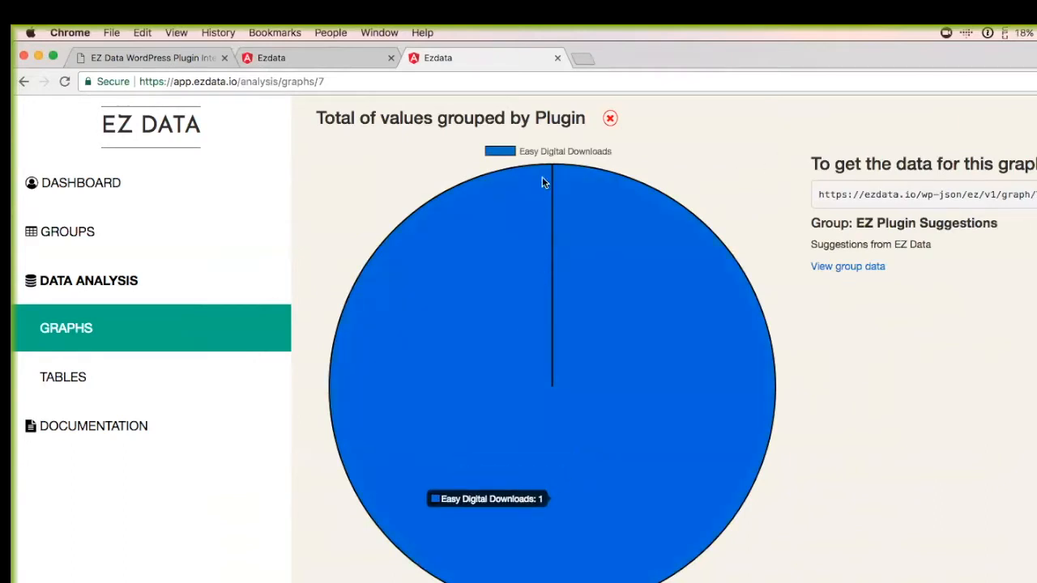
mouse_move(664, 305)
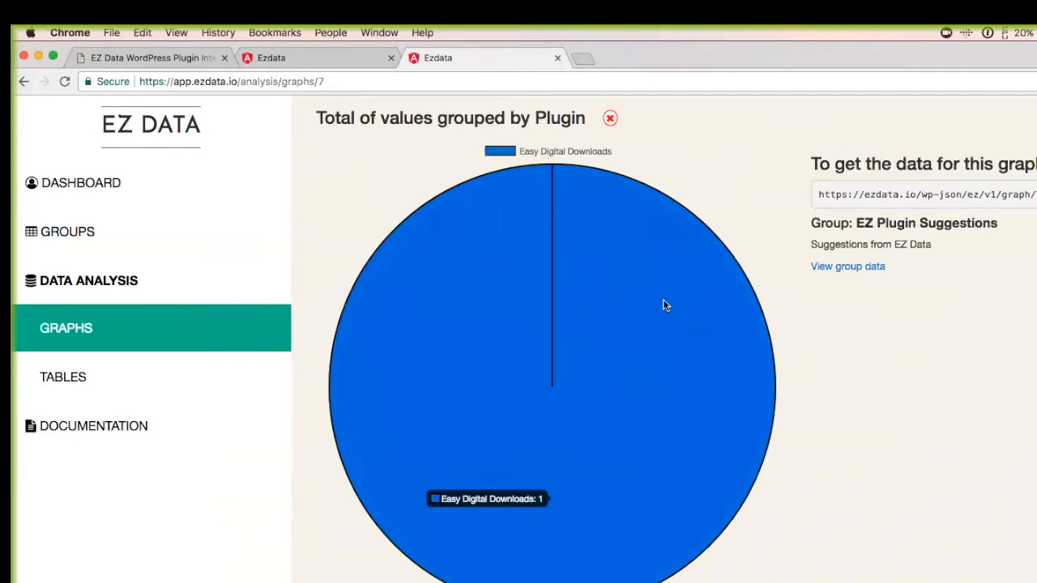
mouse_move(483, 316)
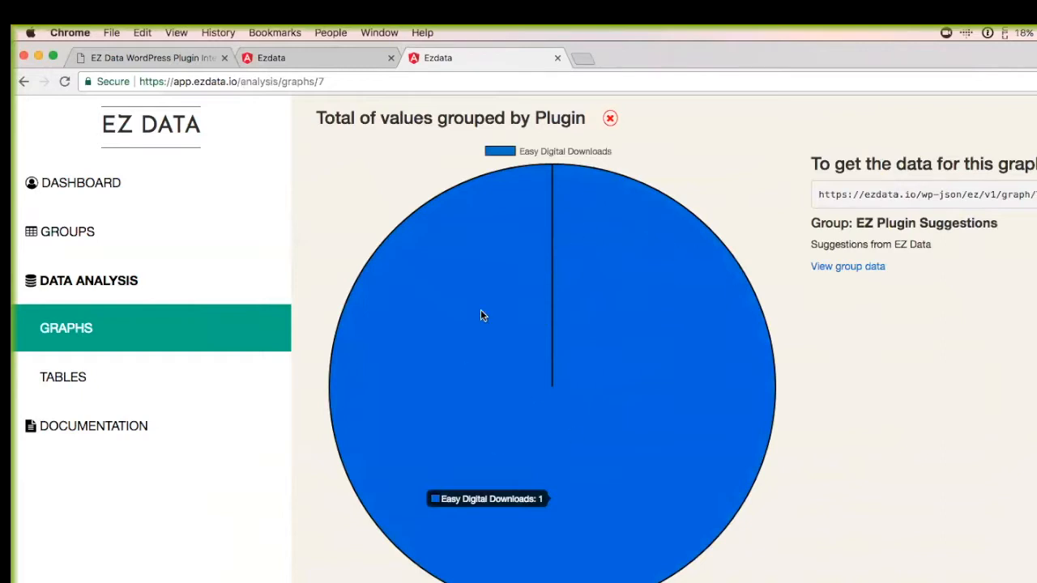
mouse_move(441, 575)
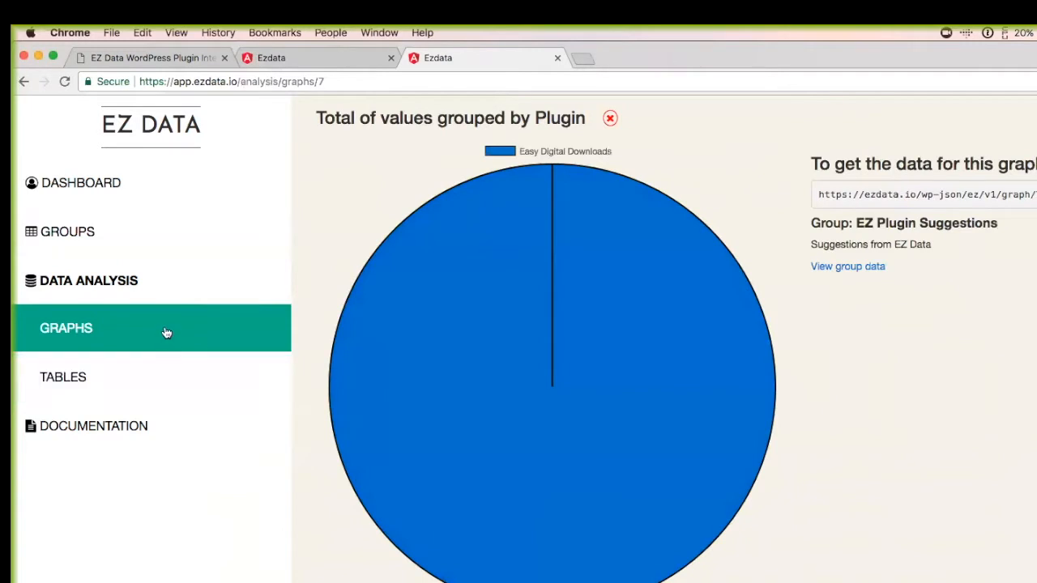
- Go to the Tables list showing the views & title table
click(63, 376)
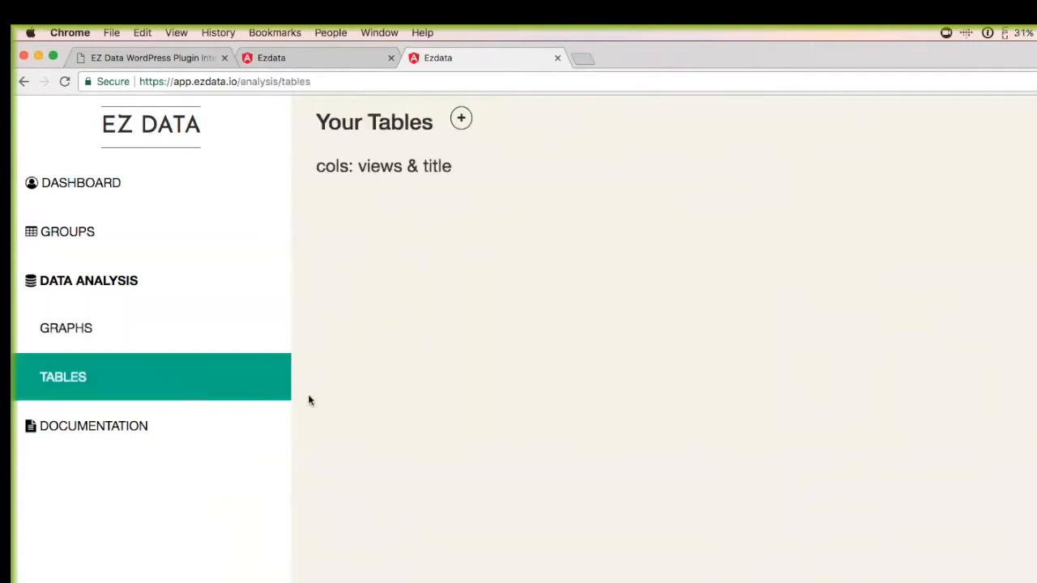
- View the views & title sortable table and sort it by Views
click(383, 166)
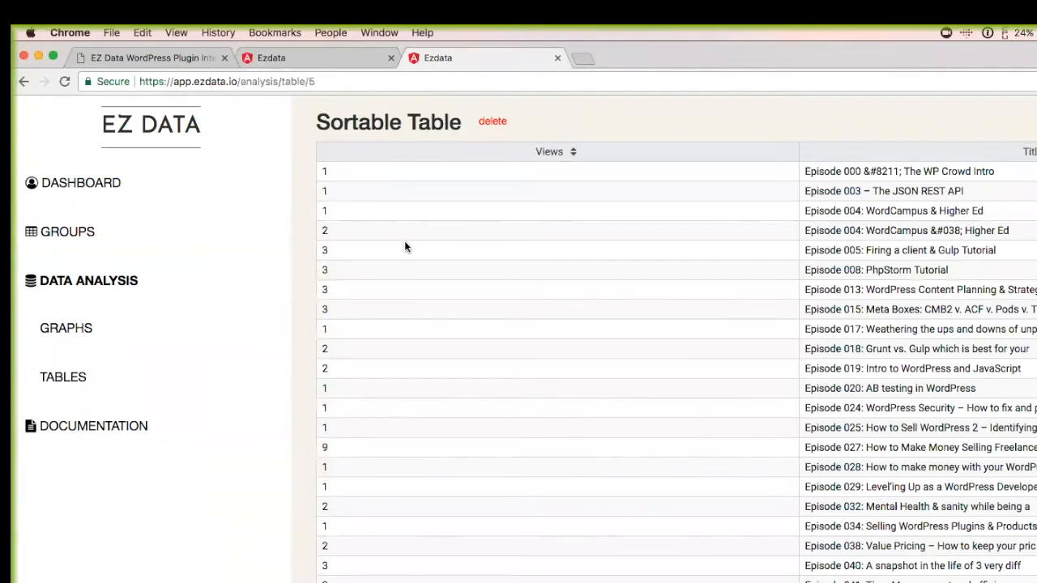
mouse_move(625, 145)
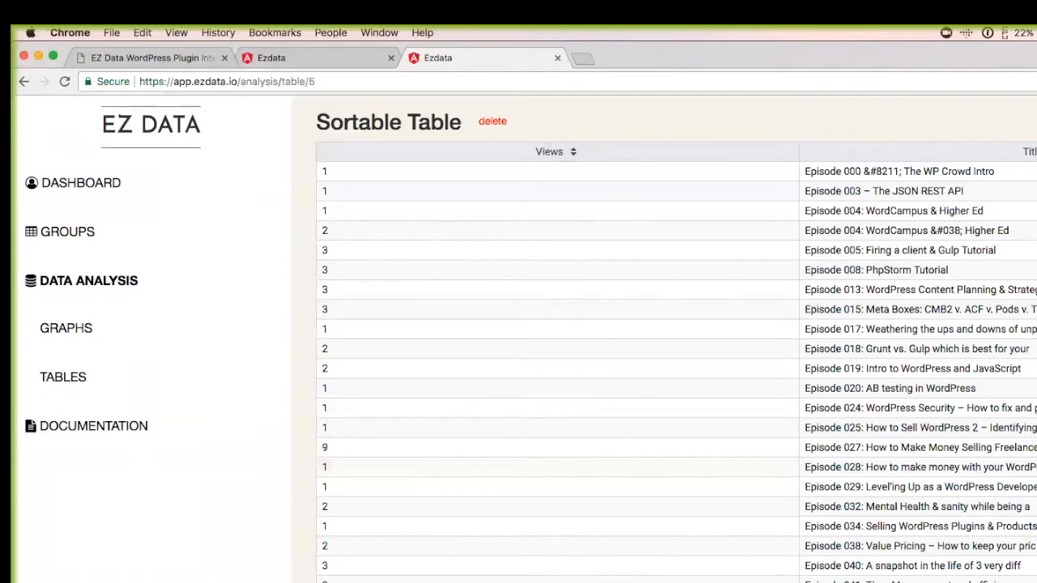
mouse_move(948, 428)
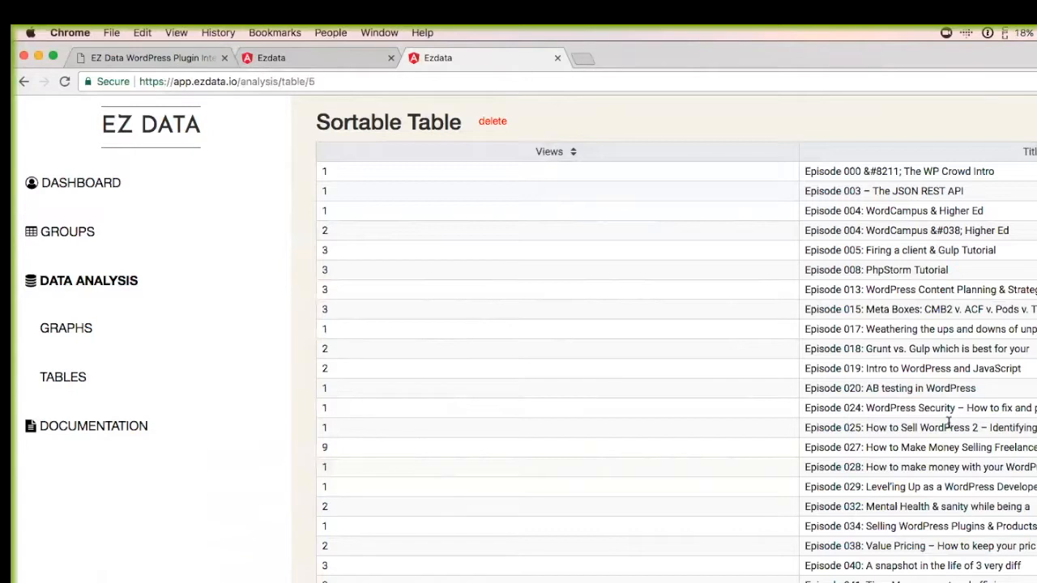
click(554, 152)
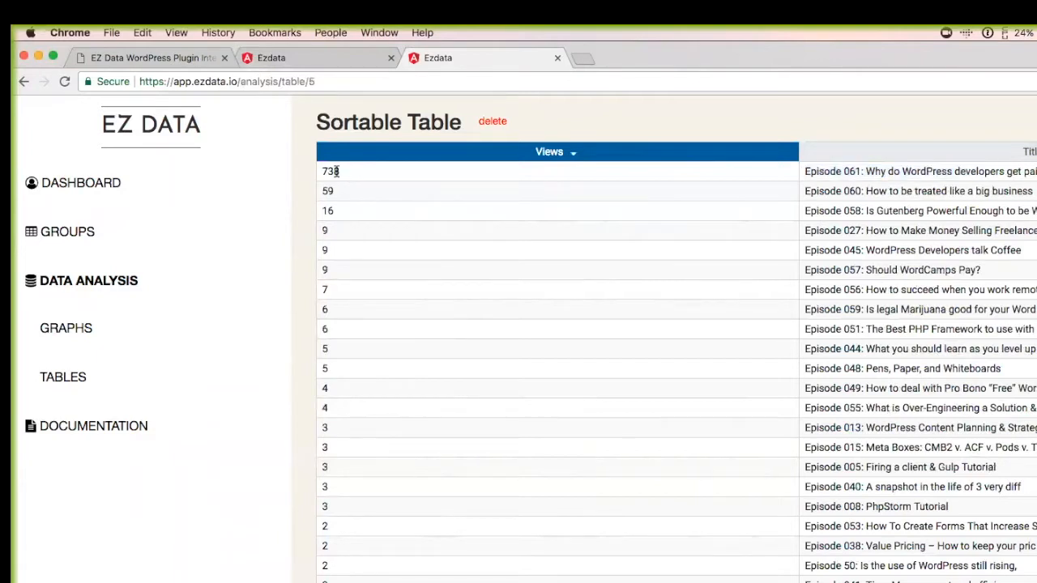
- Highlight the top view count of 738, then move through Graphs and Tables back to Groups
double_click(331, 172)
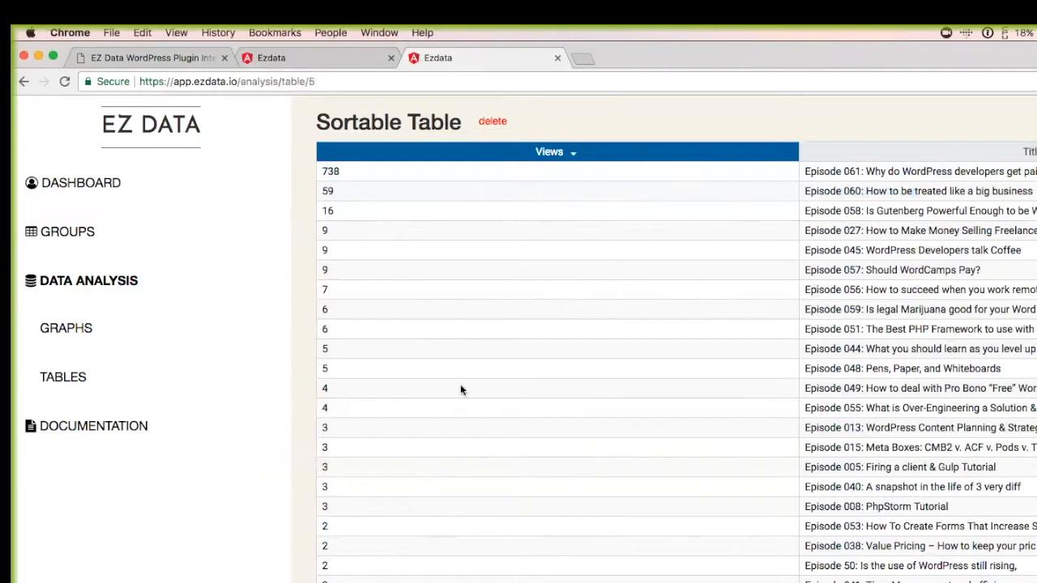
mouse_move(493, 334)
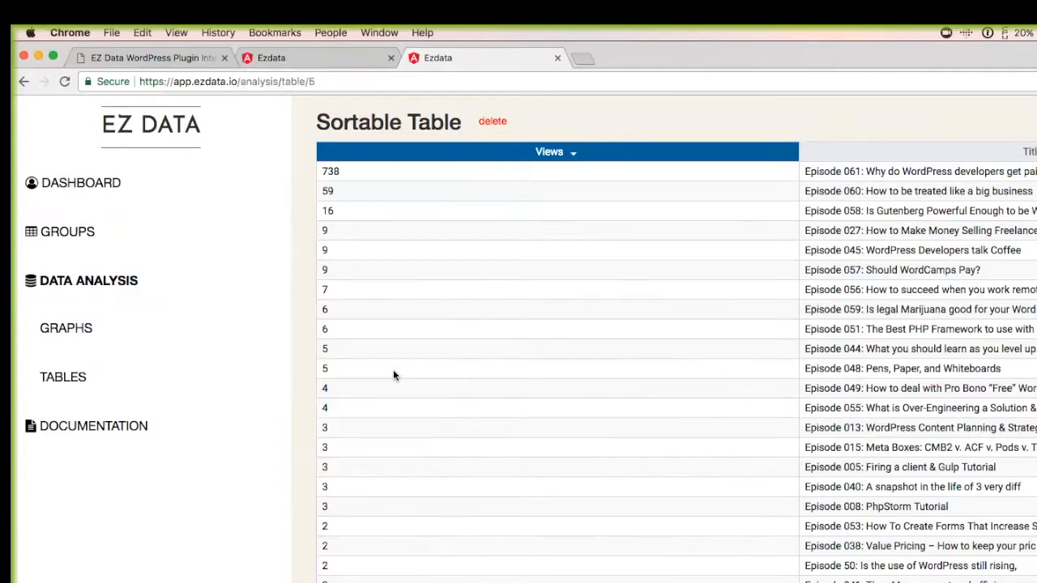
click(65, 327)
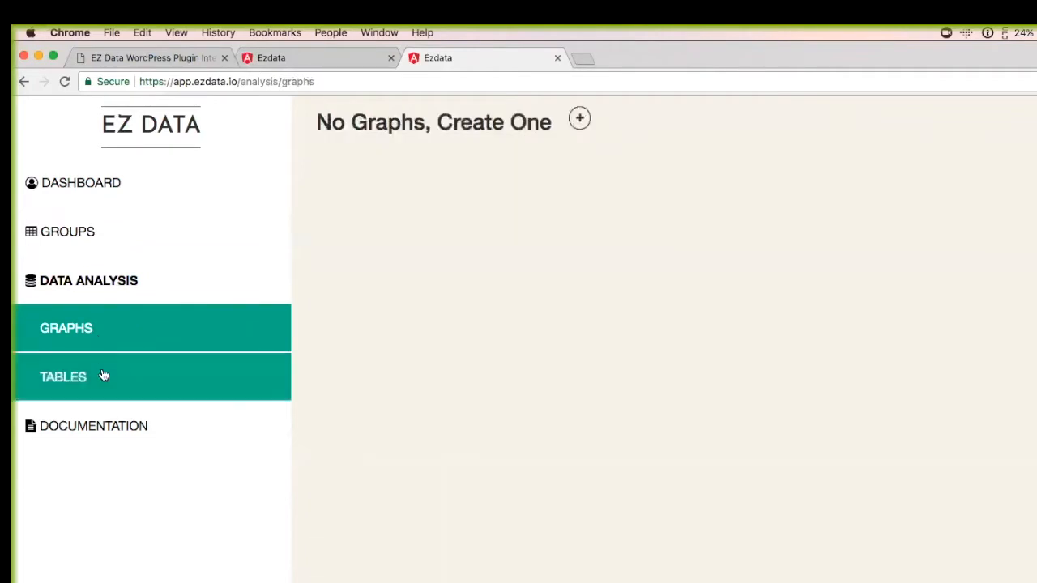
click(63, 376)
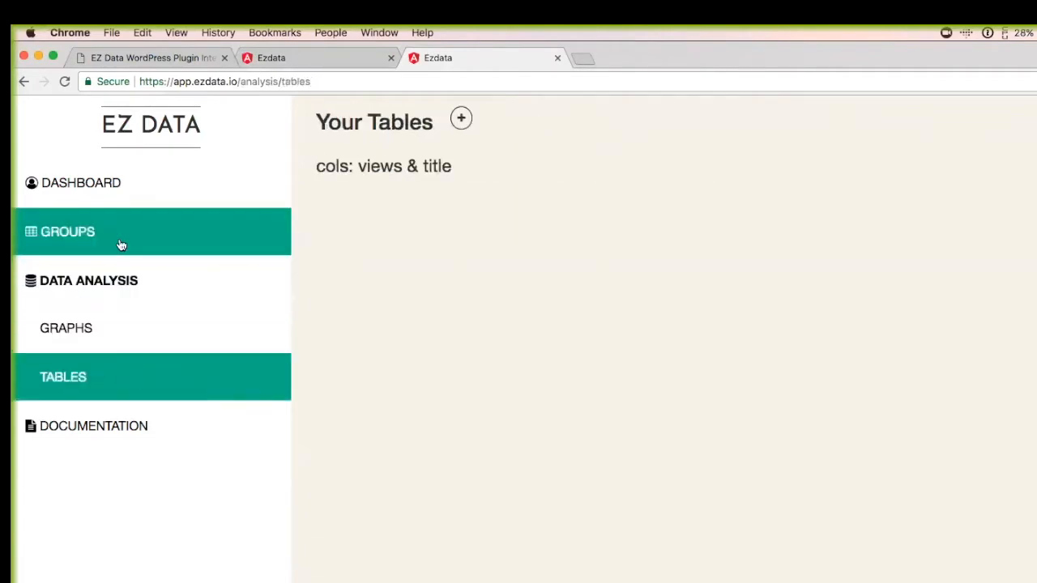
click(68, 231)
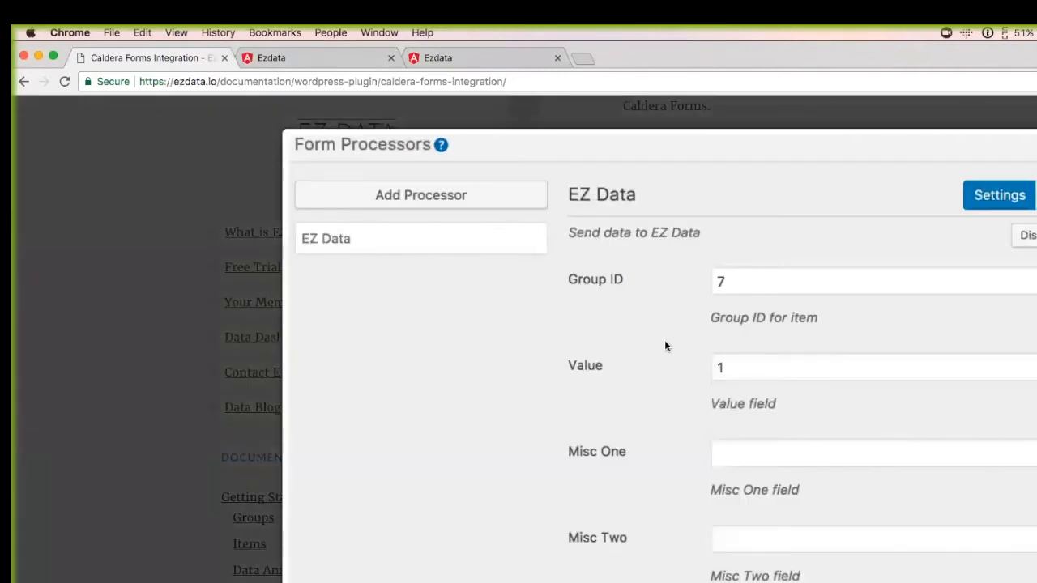
mouse_move(693, 212)
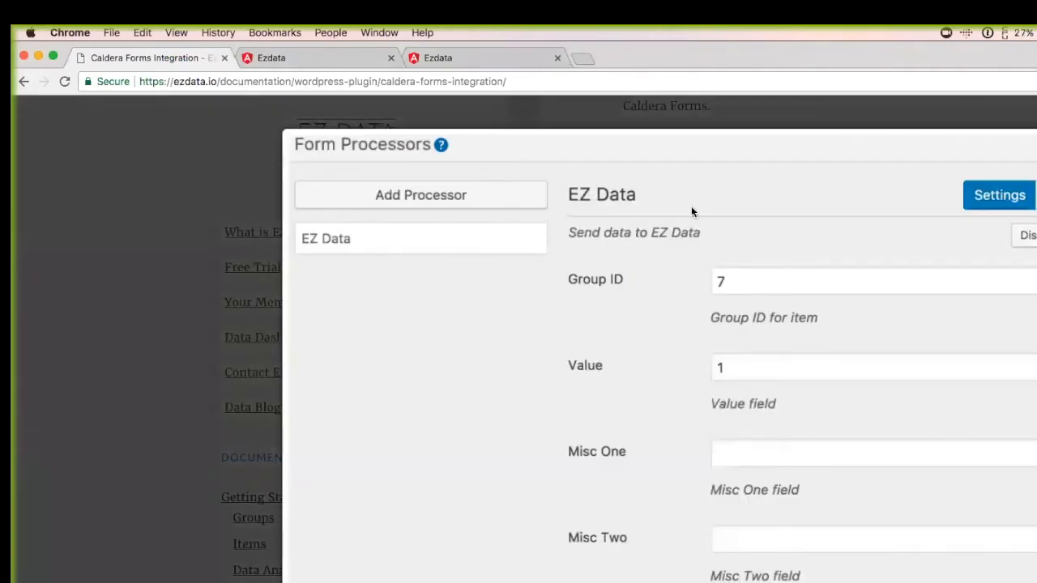
mouse_move(749, 369)
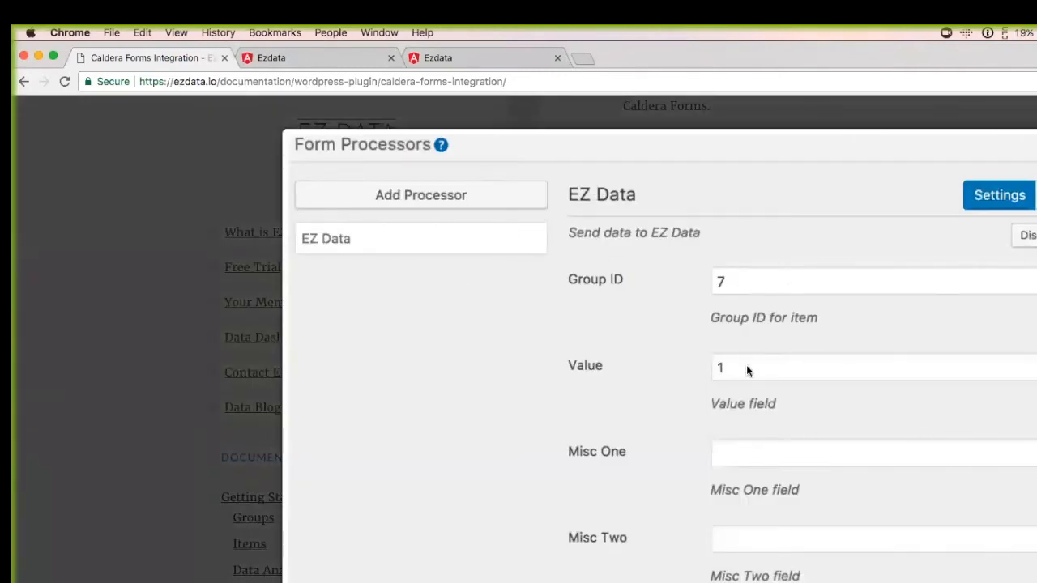